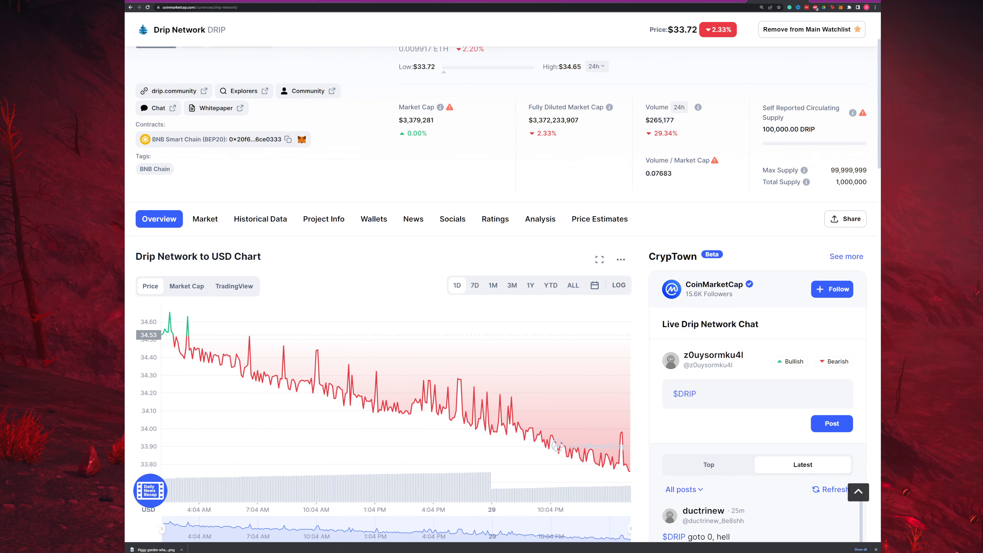
# Step: Switch the Drip Network to USD chart from 1D to 1M, then 3M, then the all-time range
pyautogui.scroll(-3)
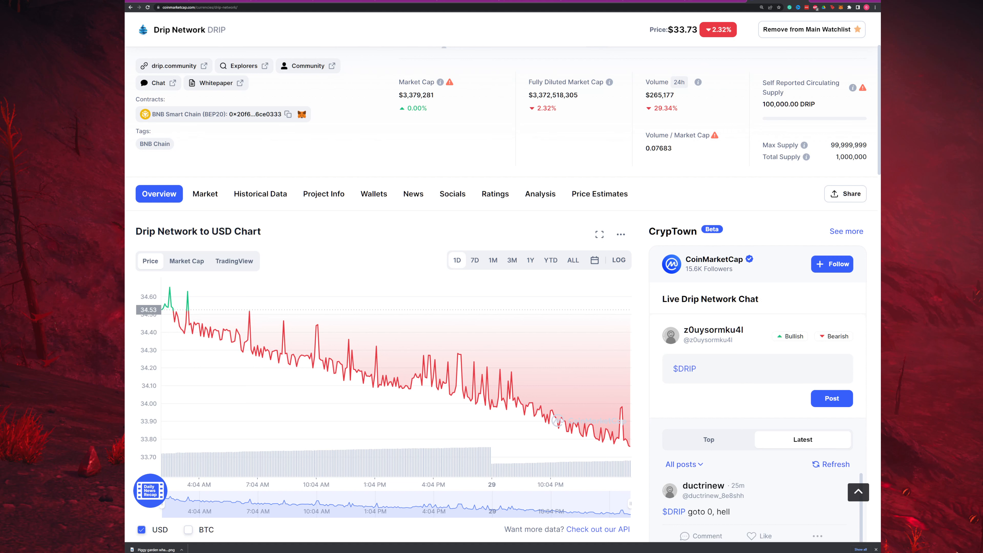
pyautogui.scroll(-3)
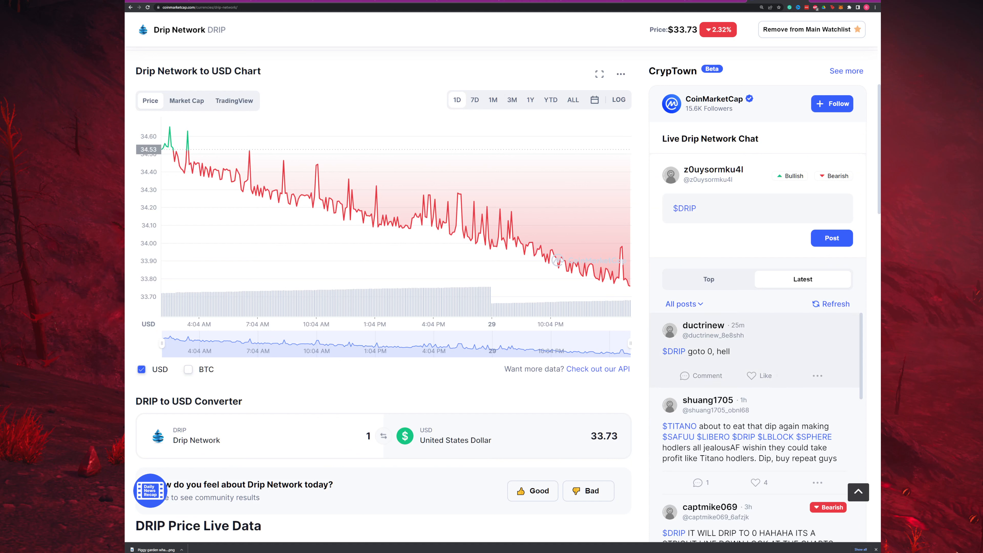
pyautogui.scroll(-3)
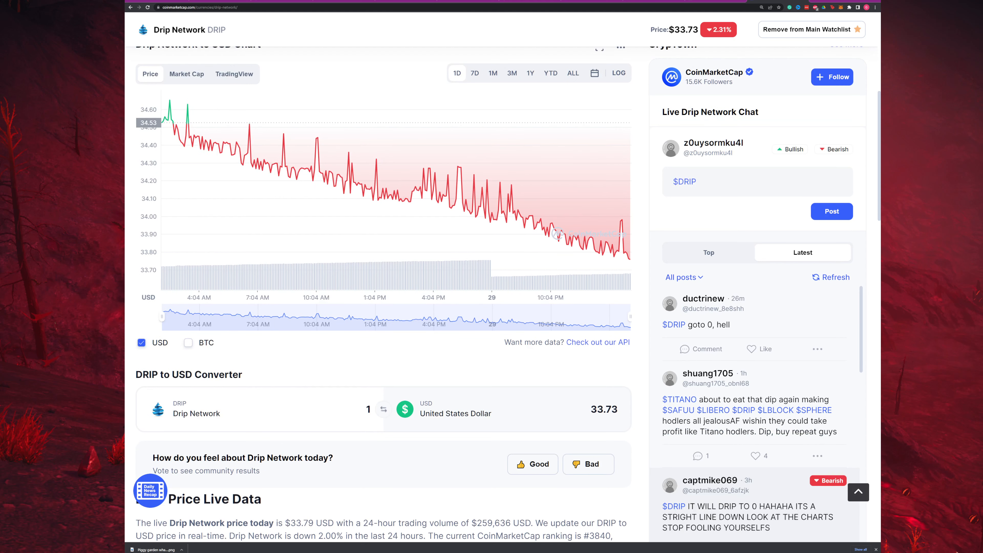
pyautogui.scroll(-3)
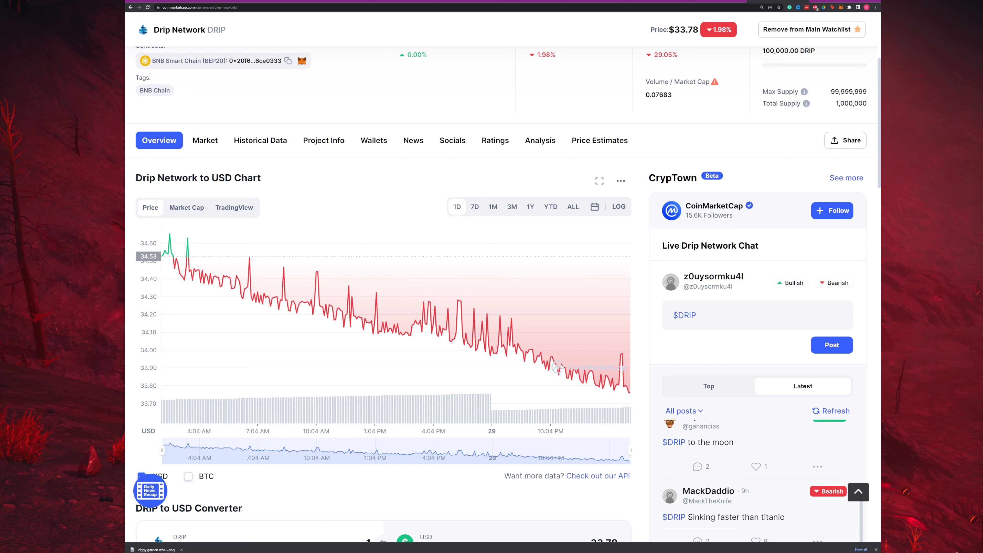
pyautogui.click(493, 206)
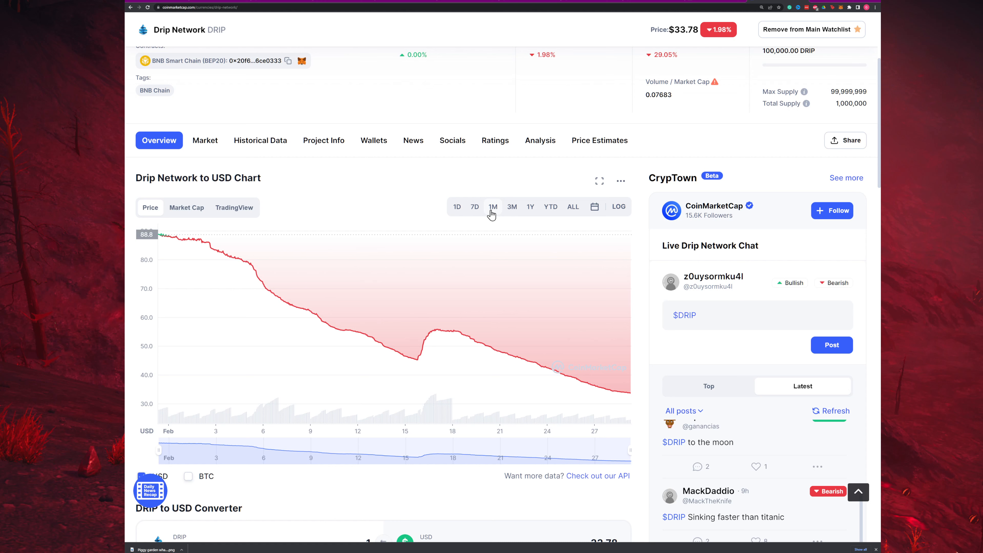
pyautogui.click(511, 207)
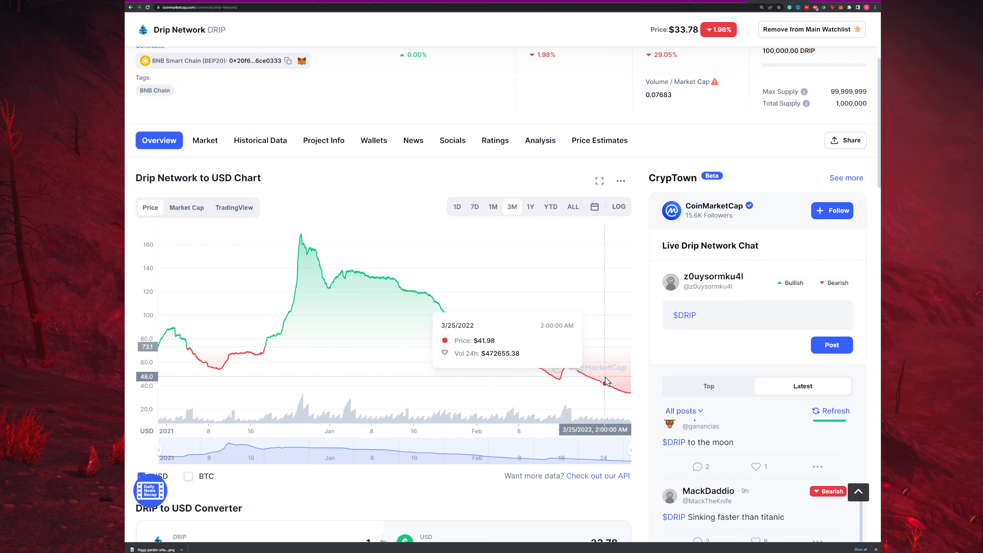
pyautogui.moveTo(606, 381)
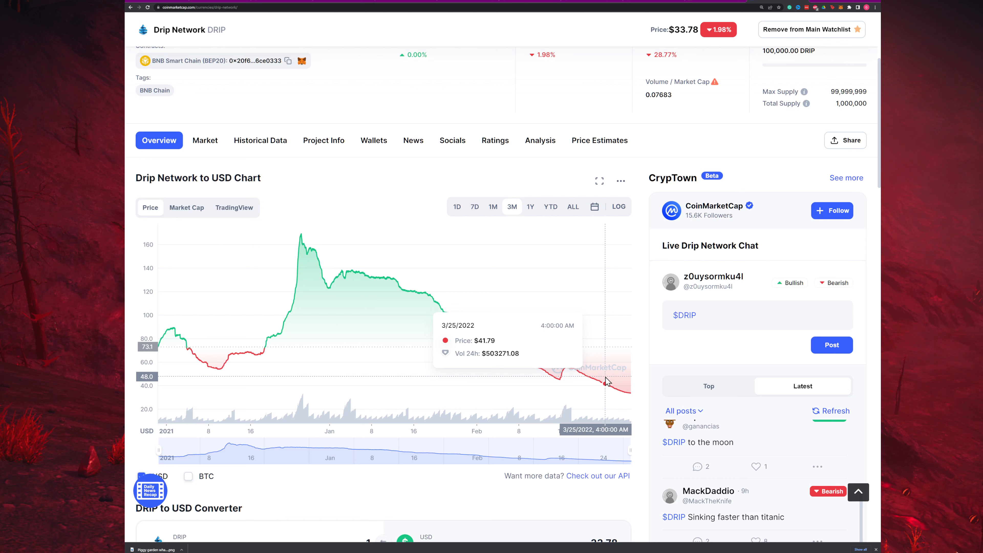
pyautogui.click(572, 206)
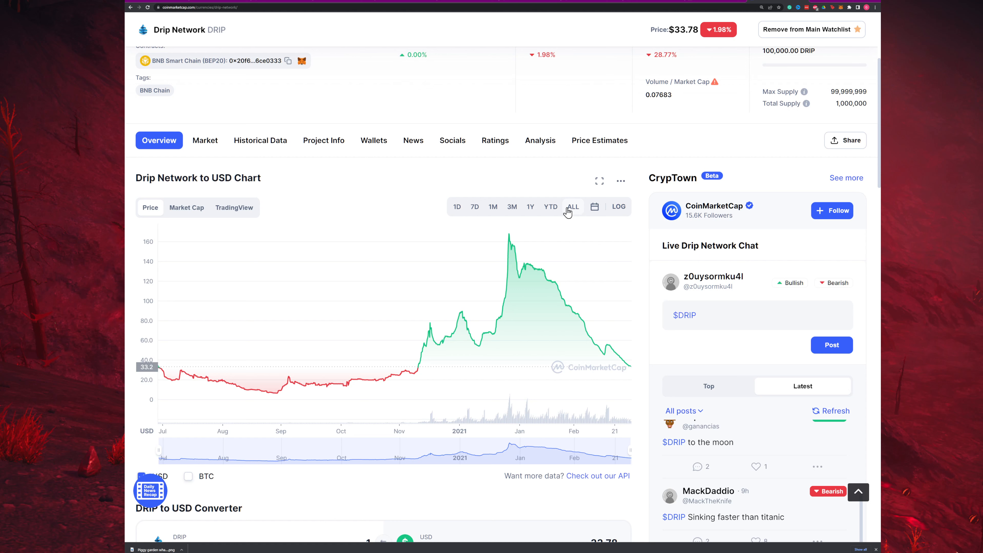
pyautogui.moveTo(553, 389)
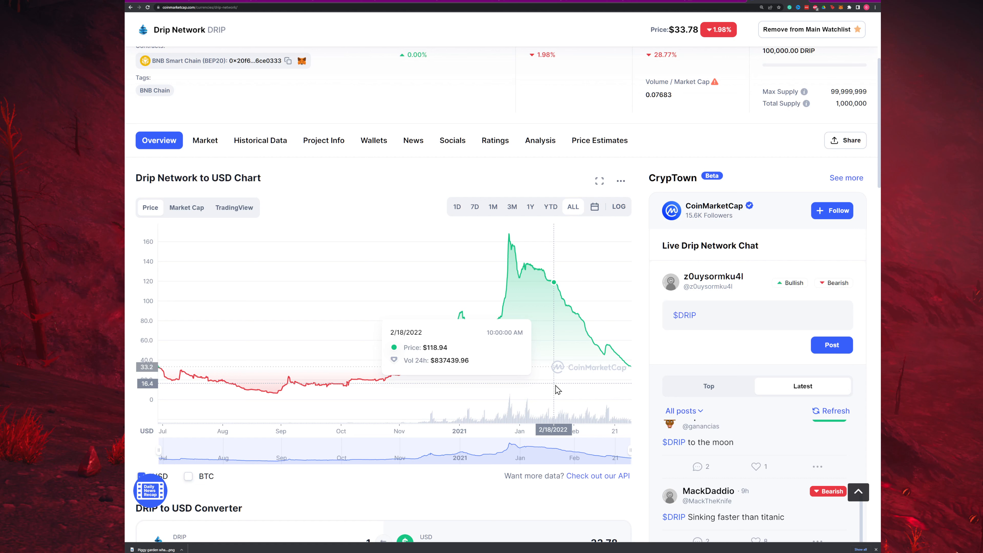
pyautogui.moveTo(394, 394)
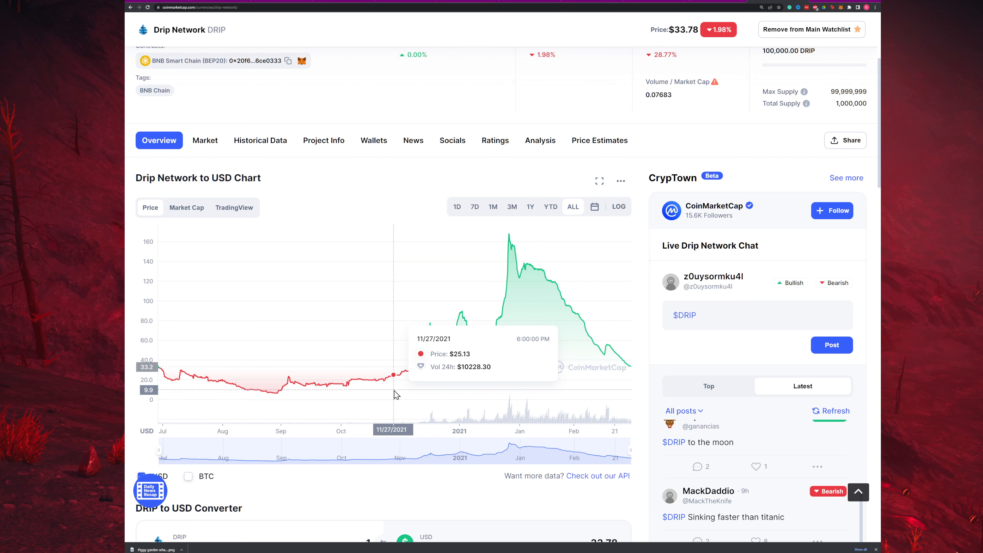
pyautogui.moveTo(461, 330)
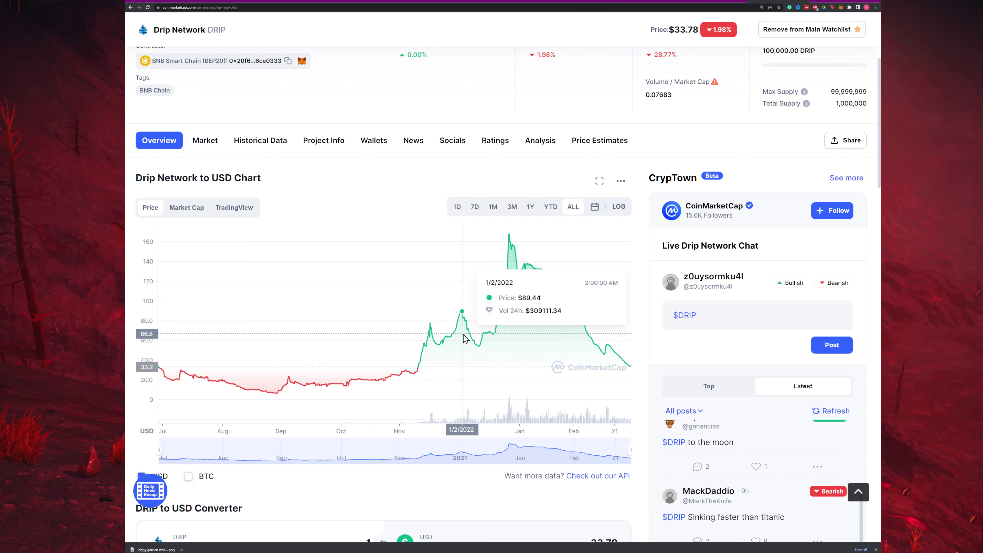
pyautogui.moveTo(430, 340)
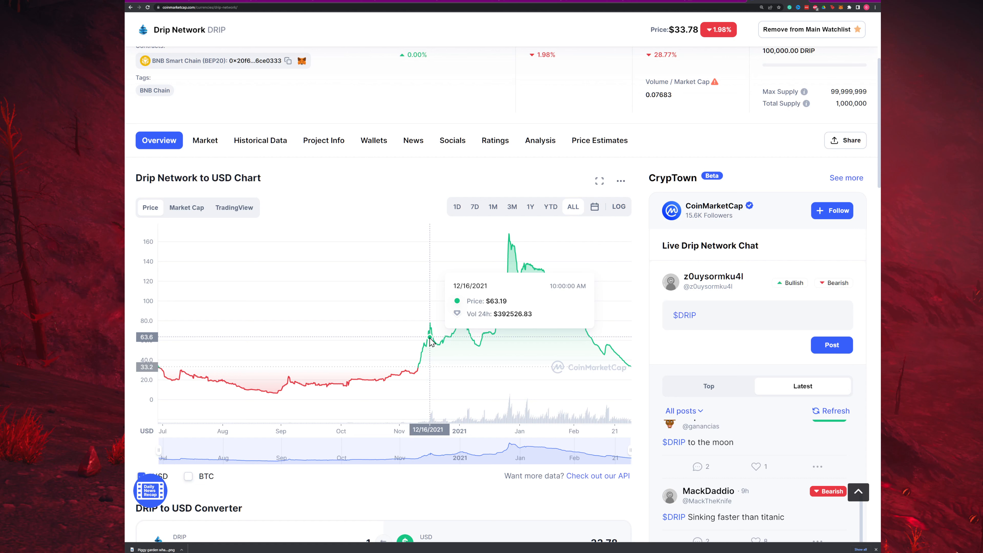
pyautogui.moveTo(646, 391)
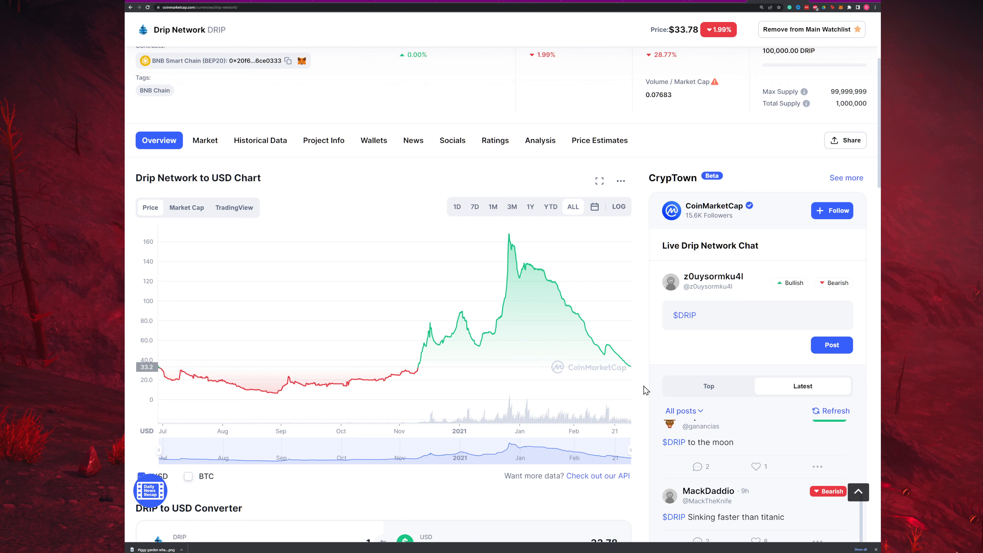
pyautogui.moveTo(455, 396)
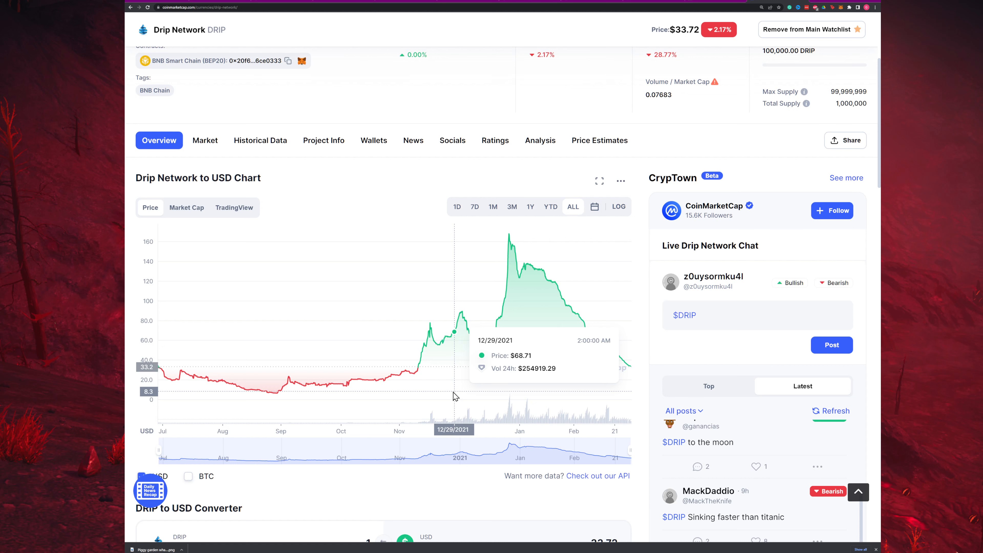
# Step: Scroll to the DRIP-to-USD converter, sentiment vote and live price description beside the chart
pyautogui.scroll(-3)
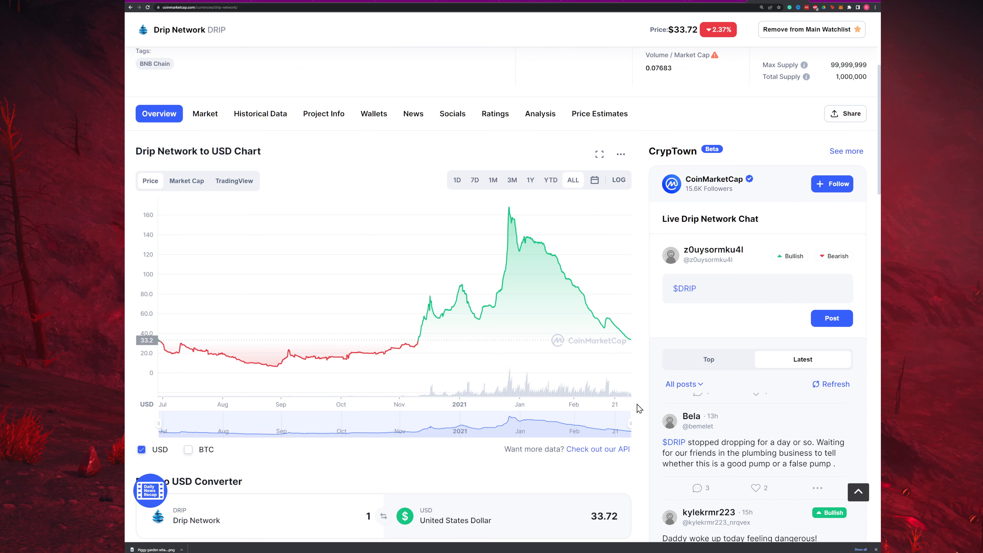
pyautogui.scroll(-3)
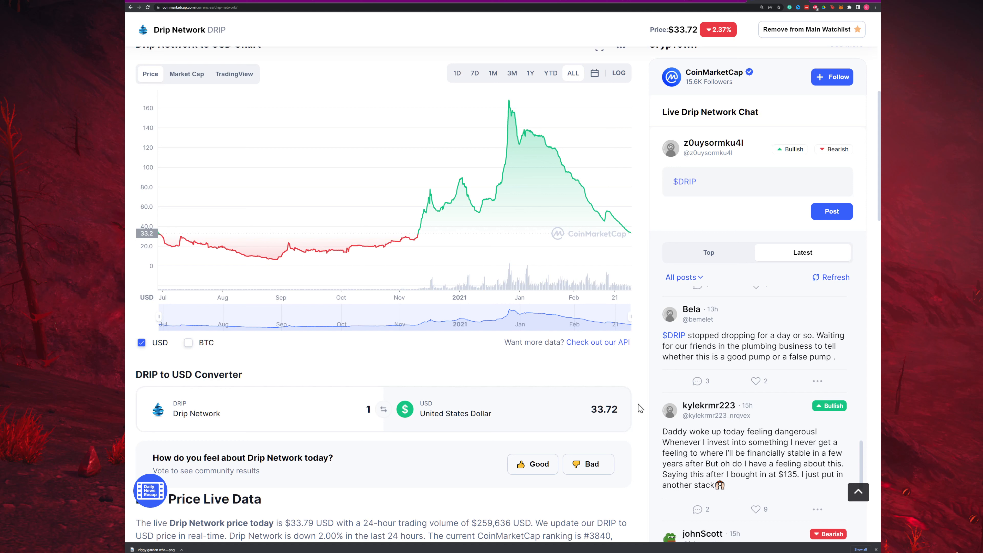
pyautogui.scroll(-3)
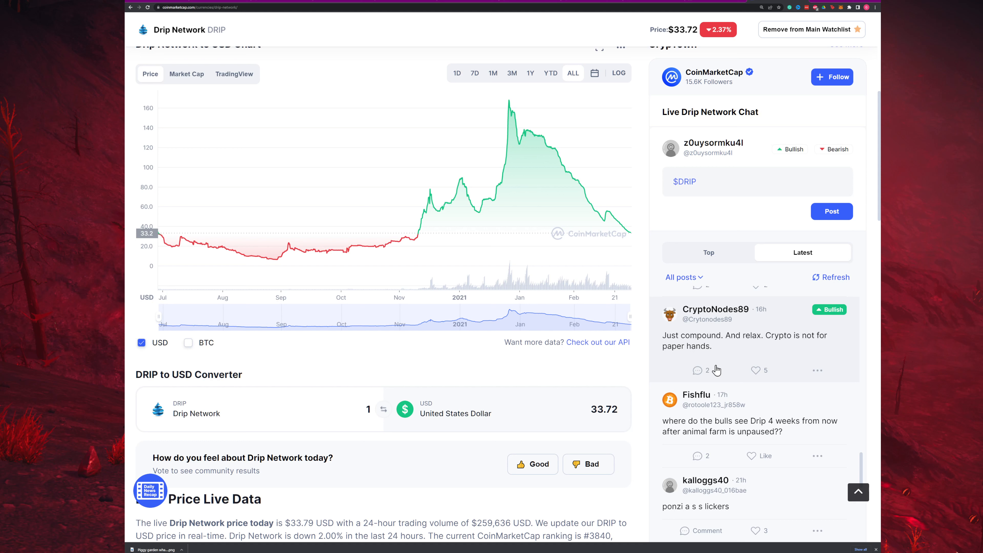
pyautogui.moveTo(642, 375)
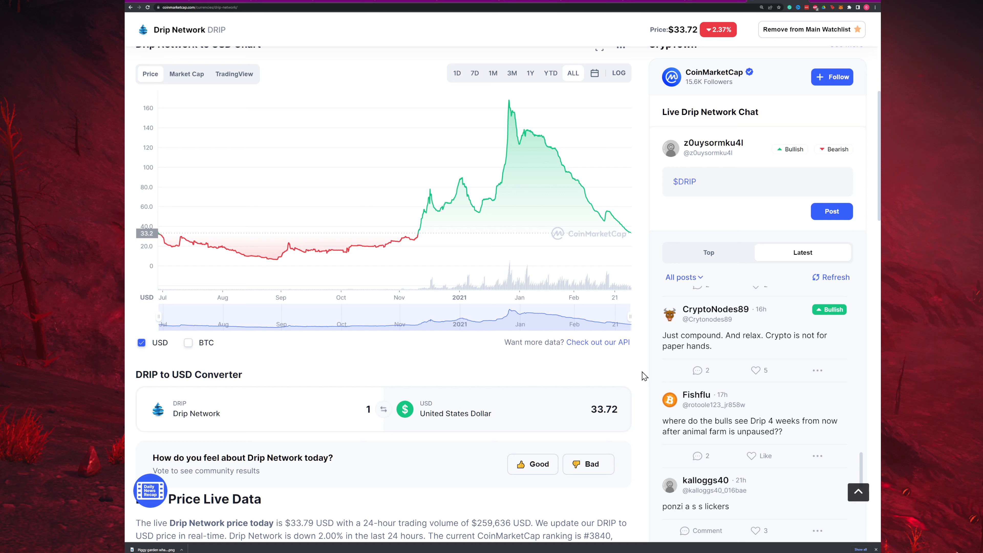
# Step: Scroll the Drip Network page to reach the chart for inspecting the March 6, 2022 price
pyautogui.scroll(-3)
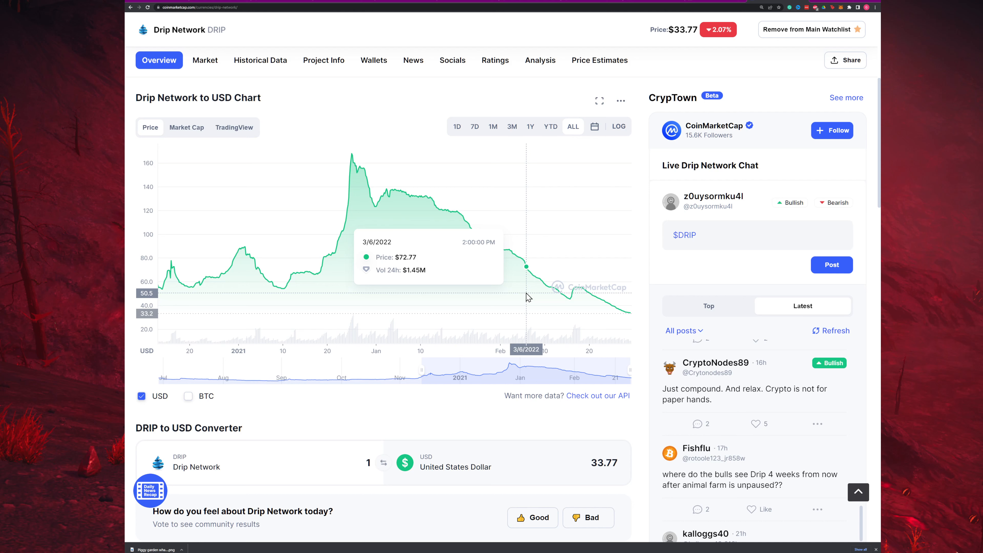
pyautogui.scroll(-3)
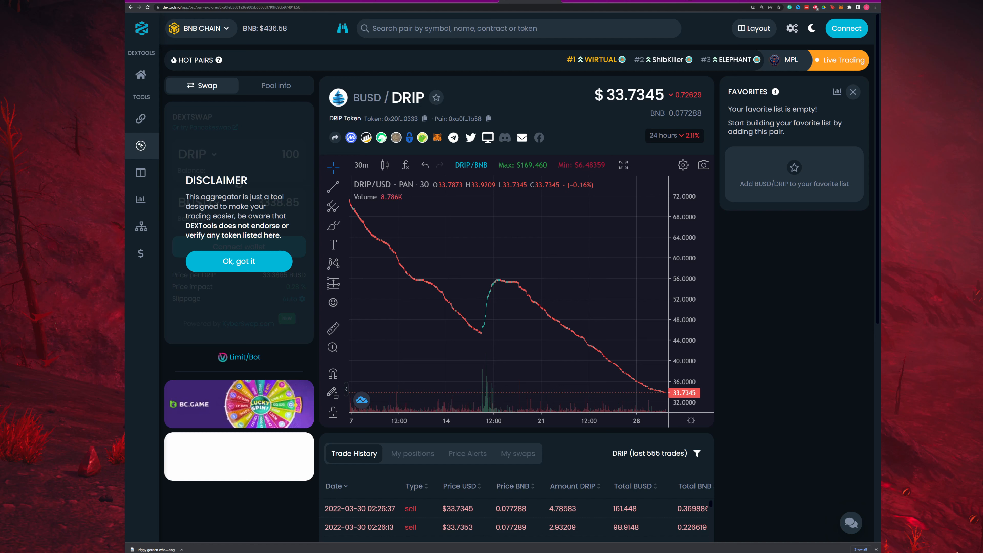
# Step: Acknowledge the DEXTools disclaimer with 'Ok, got it' to reveal the DRIP-to-BUSD swap form
pyautogui.click(238, 261)
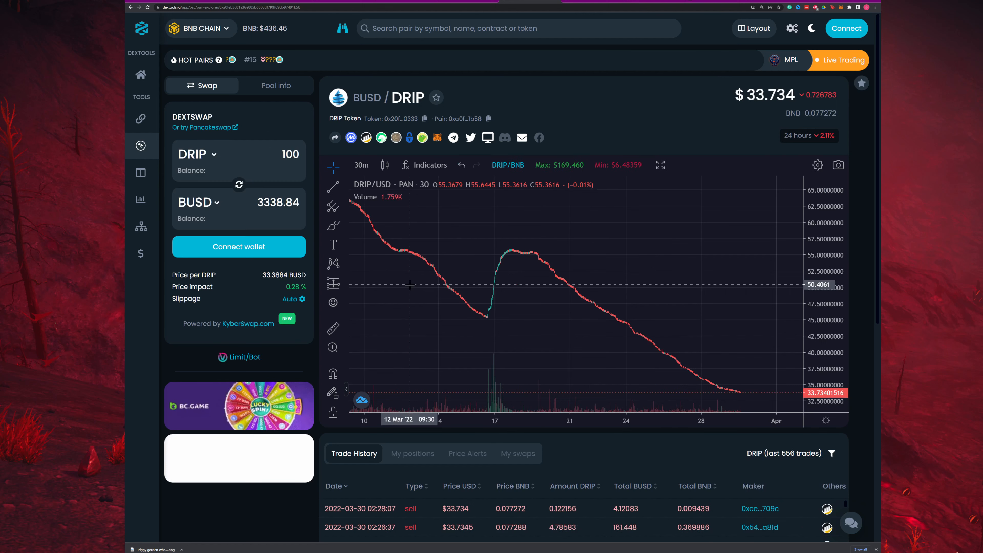